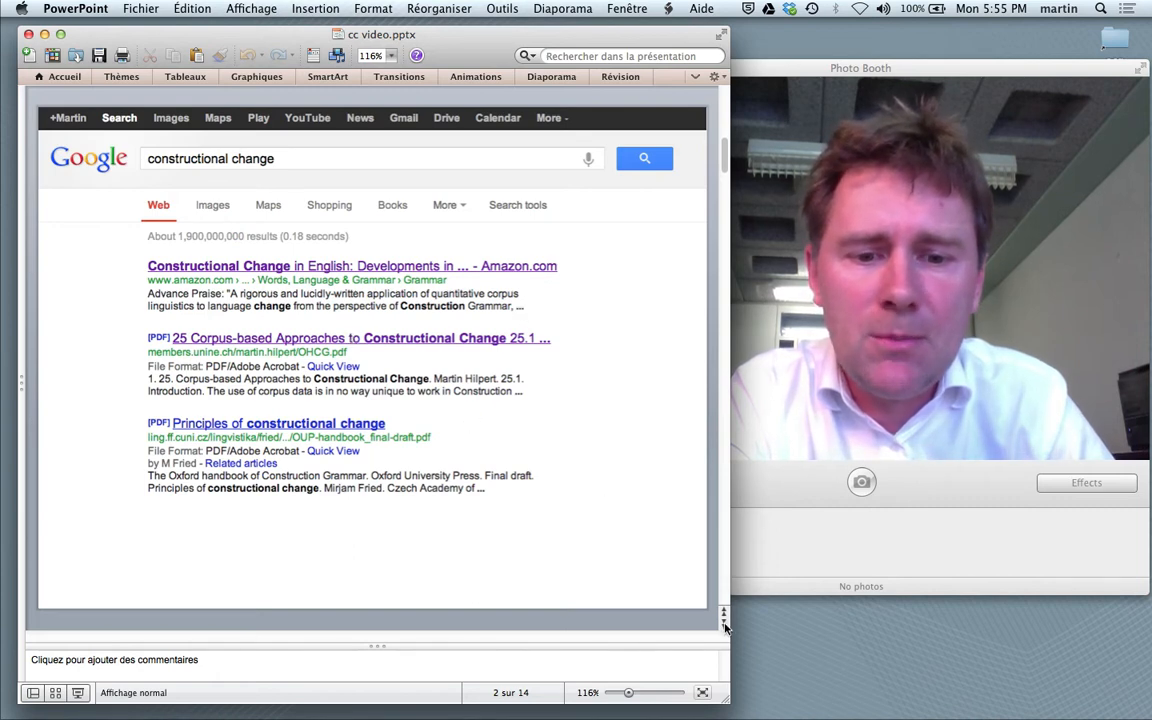
Step: Advance the deck from the Google search slide toward the 'constructional change ≠ grammaticalization' slide
left_click(724, 614)
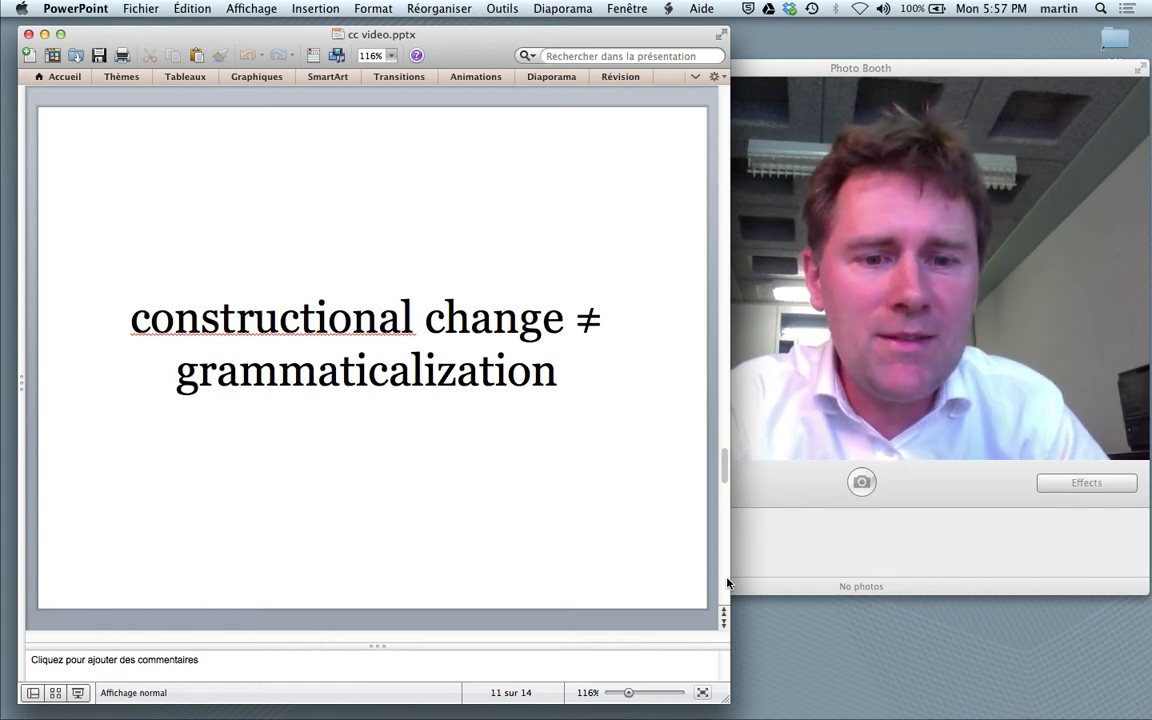
Step: Move on to slide 13 with the motion chart of although, though, while and if
key("right")
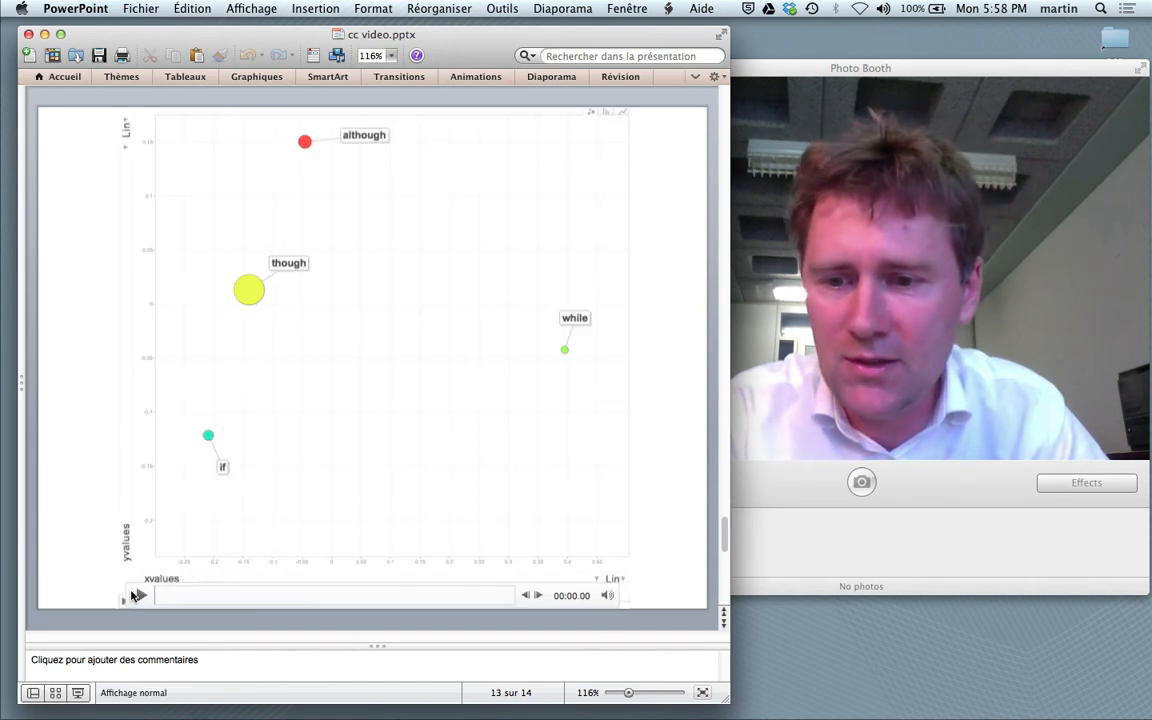
Step: Select the motion chart video on slide 13 and start it playing
left_click(370, 350)
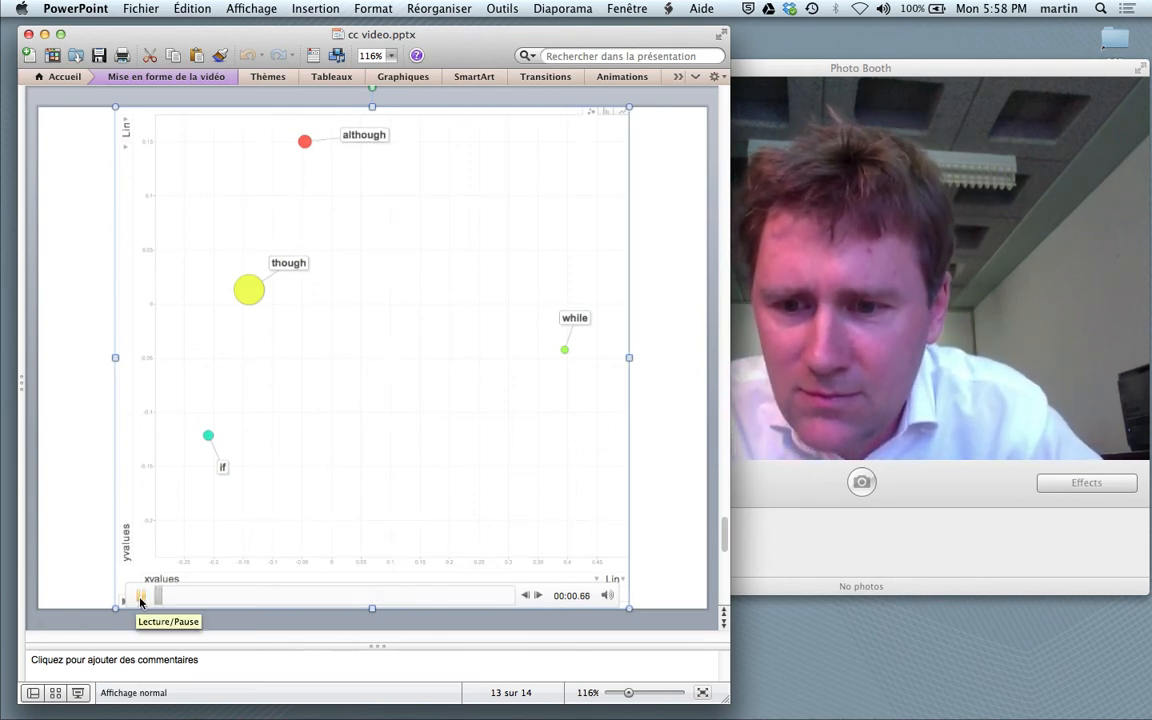
left_click(140, 596)
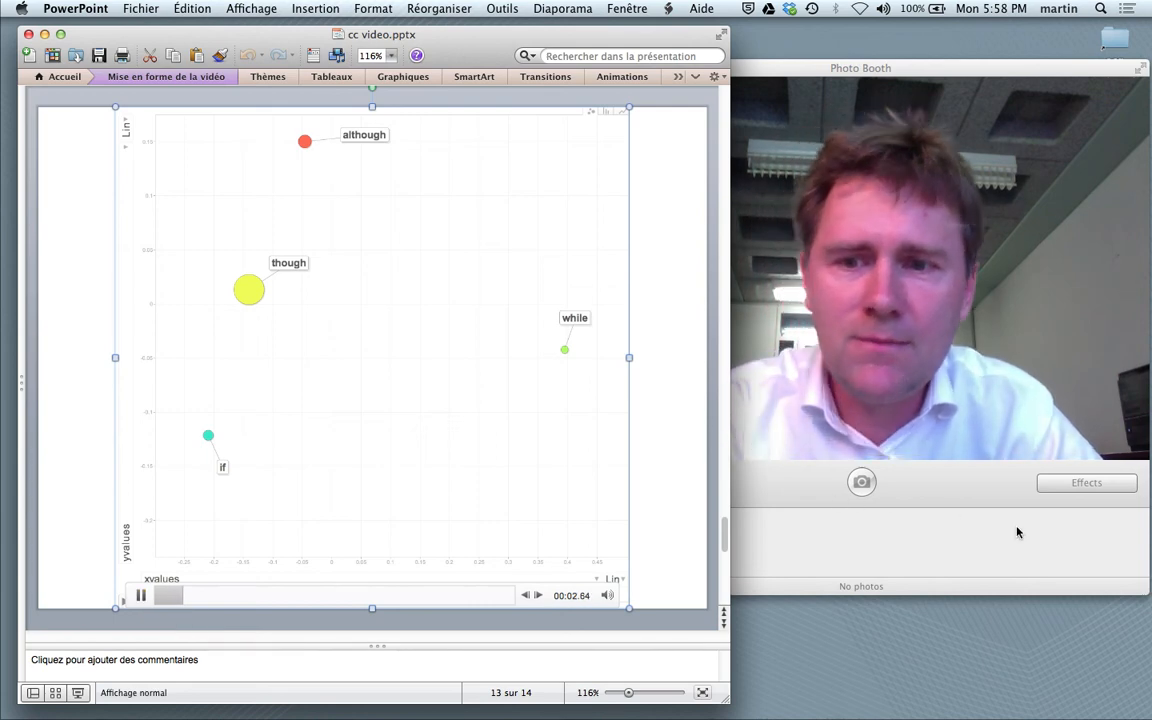